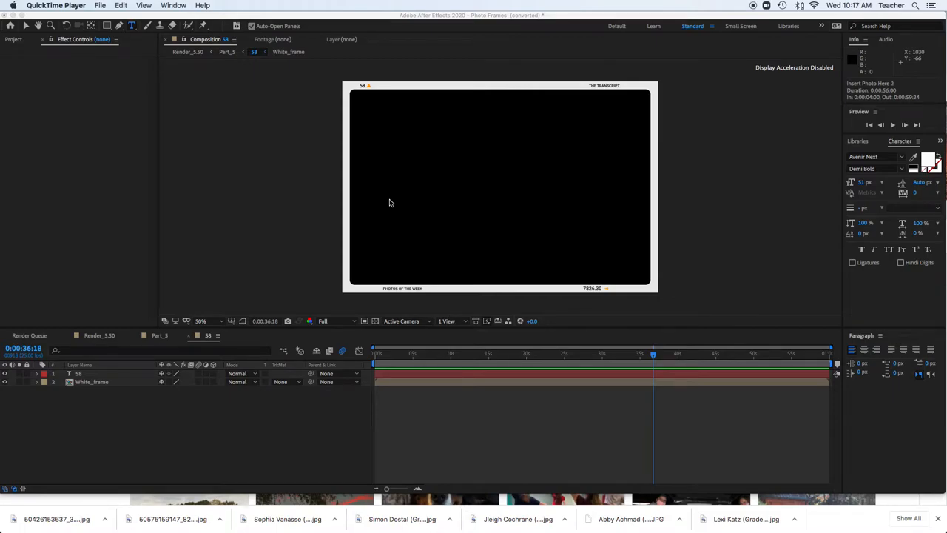
mouse_move(285, 249)
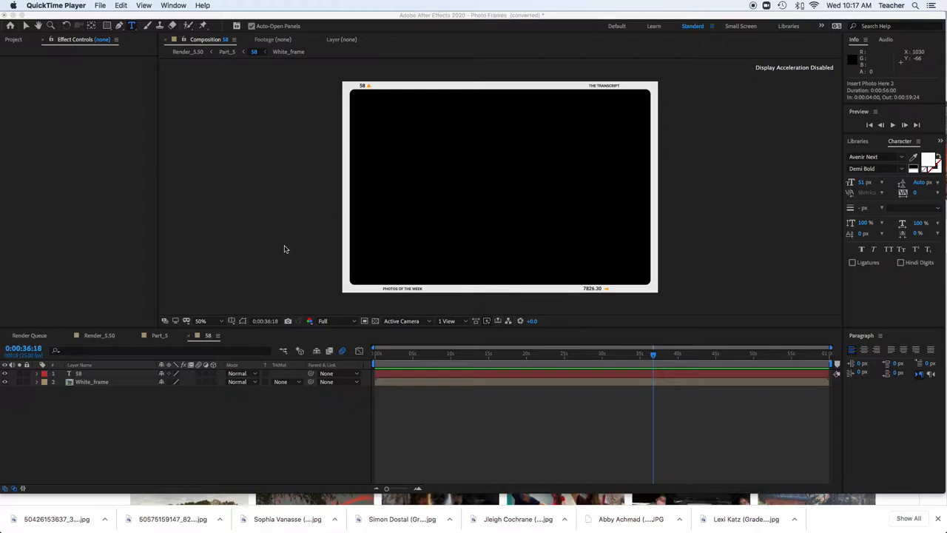
mouse_move(231, 165)
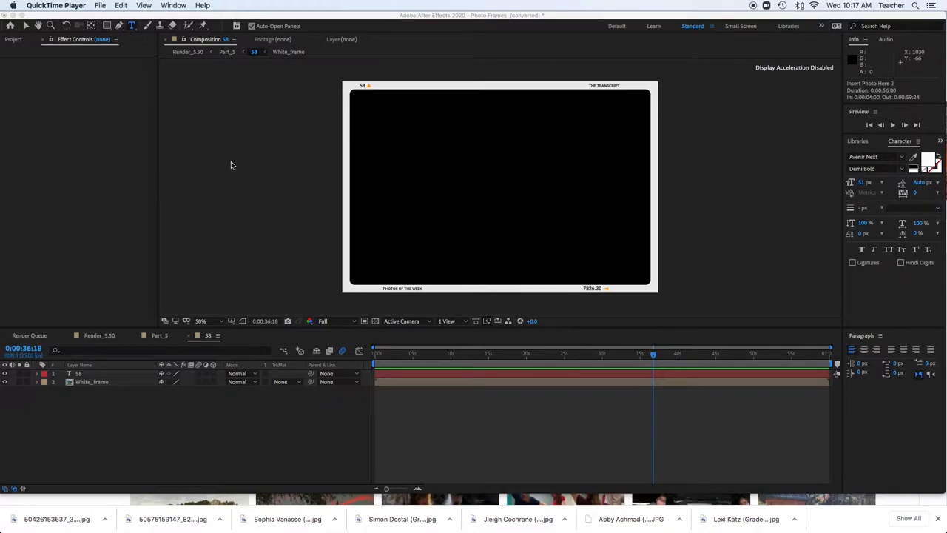
mouse_move(821, 525)
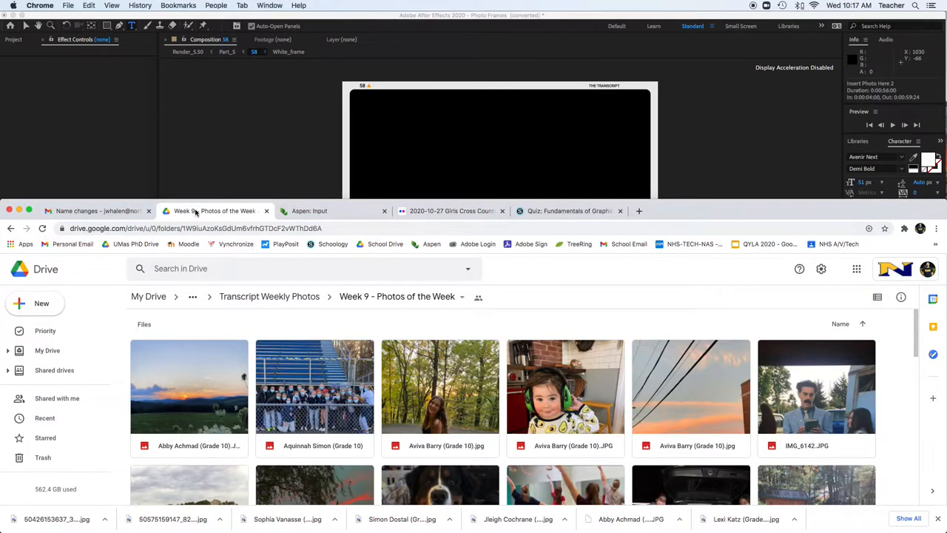
mouse_move(215, 211)
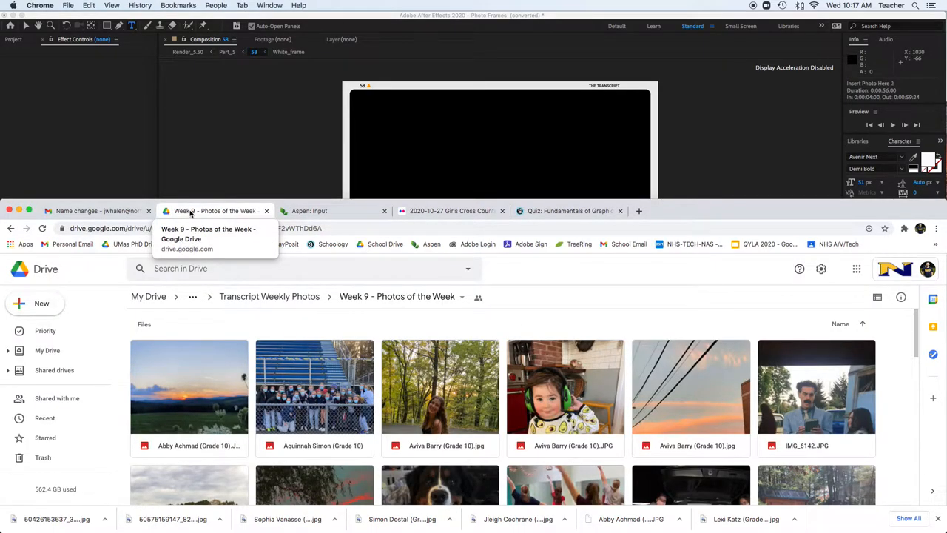
Scroll through the student photos in the Week 9 - Photos of the Week Drive folder.
scroll("down", 3)
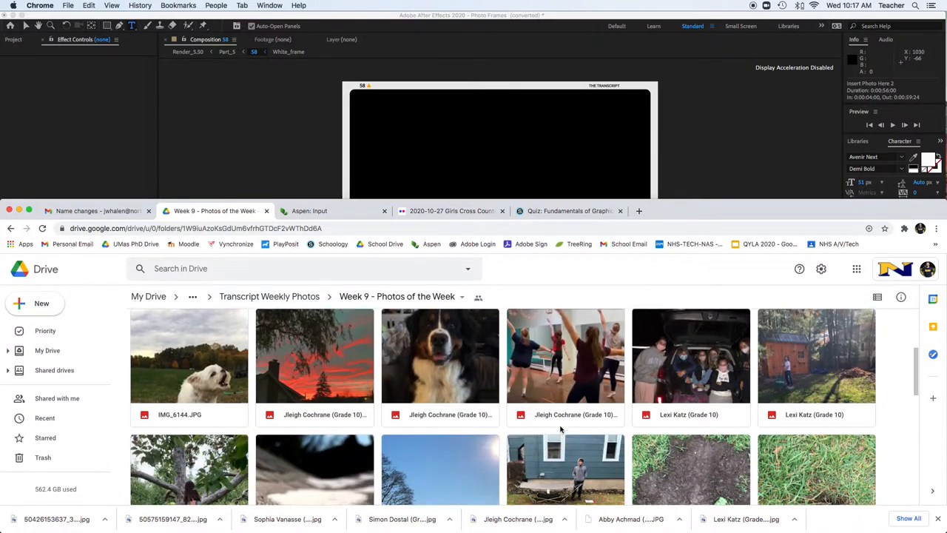
scroll("down", 3)
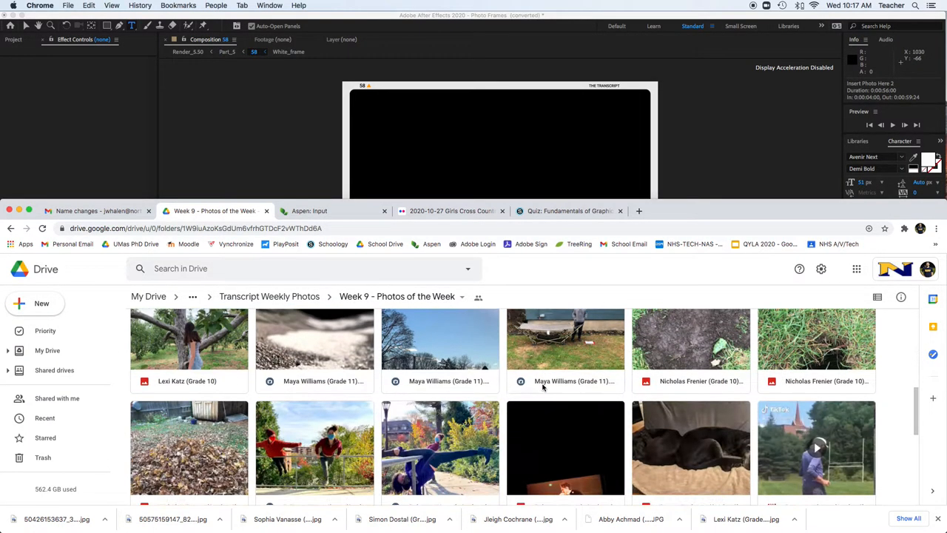
scroll("down", 3)
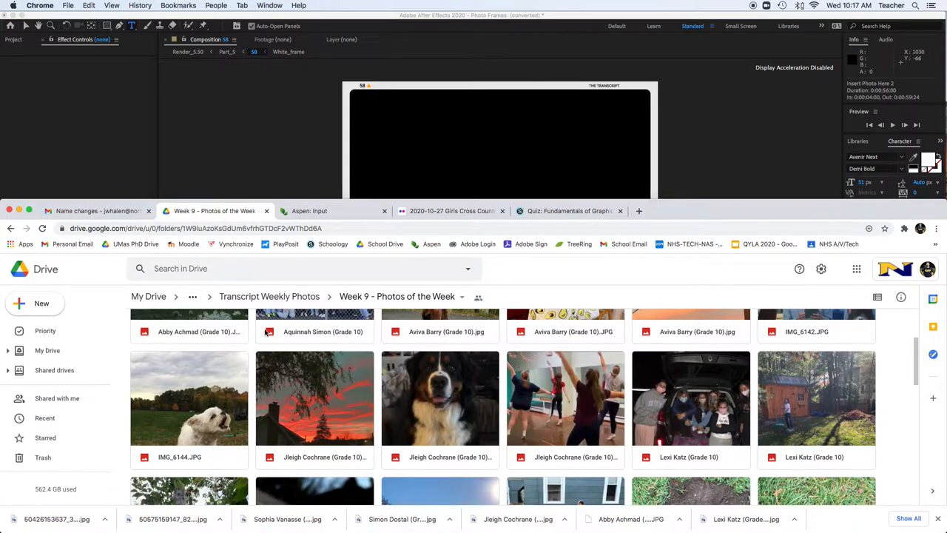
mouse_move(130, 178)
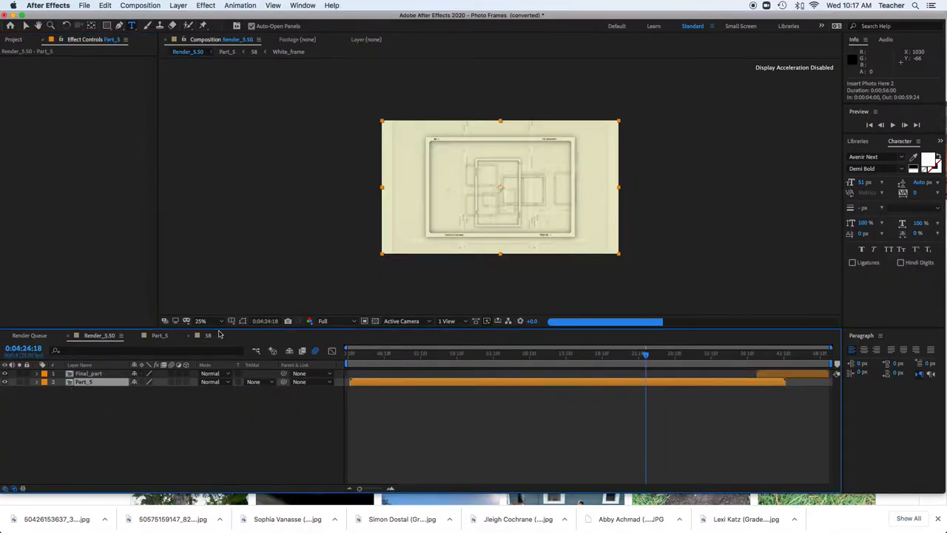
Show the Render_5.50 layer as Put Photos Here and browse the Part_5 composition.
right_click(87, 382)
type("Put Photos Here")
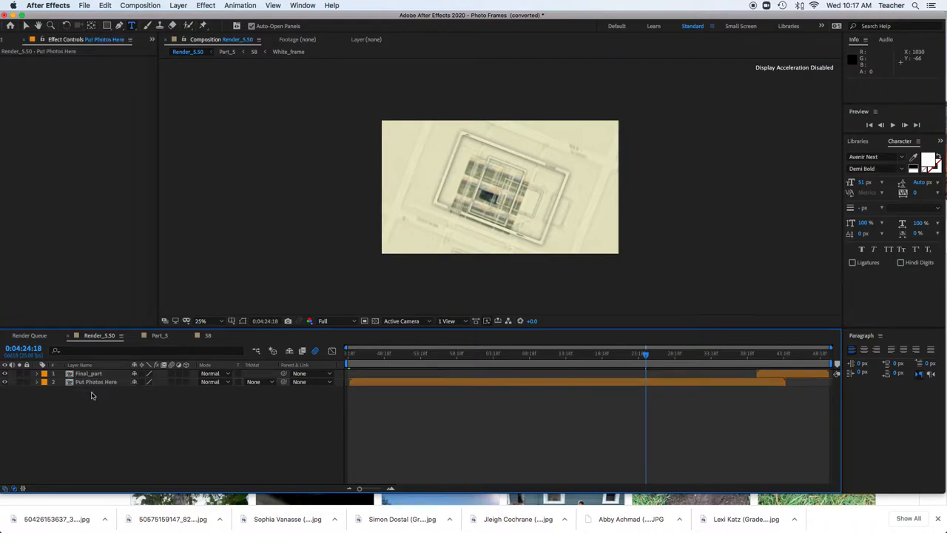
mouse_move(92, 386)
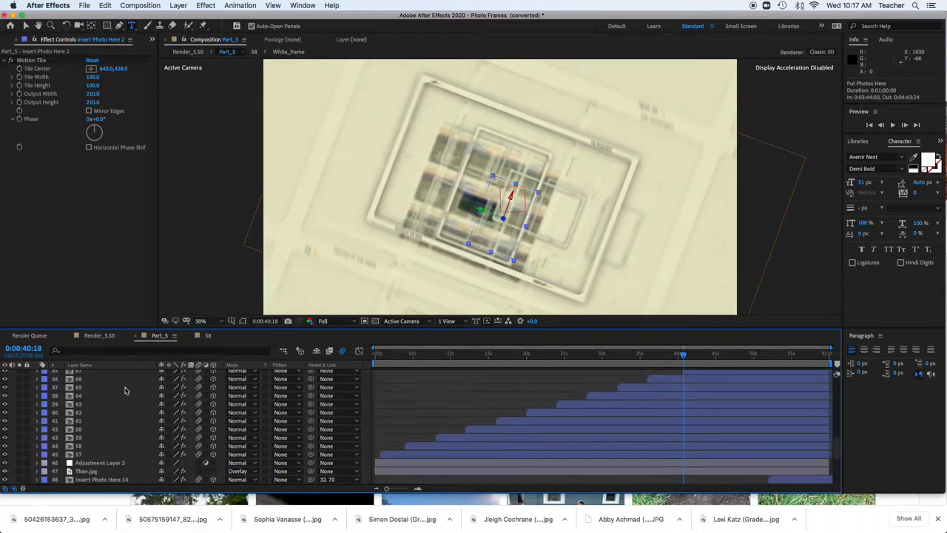
scroll("down", 3)
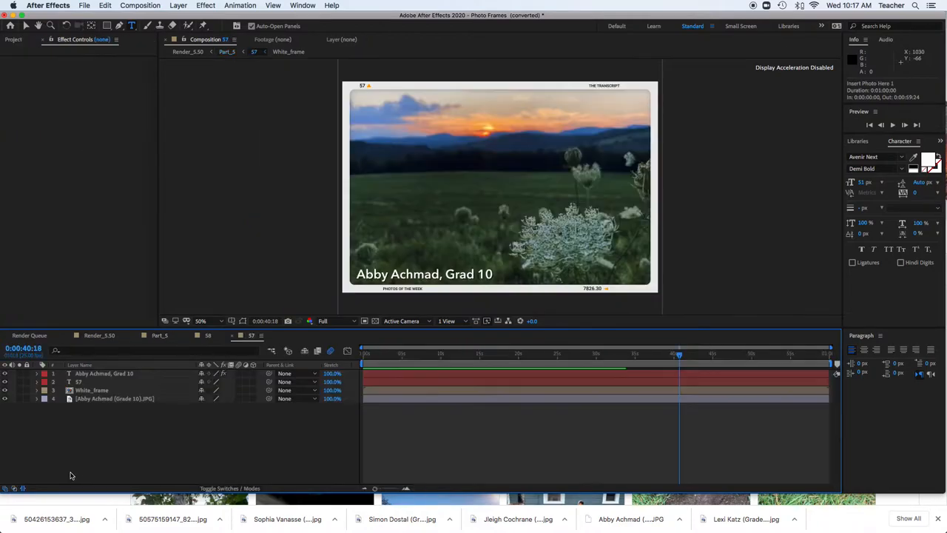
Delete comp 57's sunset photo layer, re-import the JPG, and stretch it across the white frame.
left_click(95, 399)
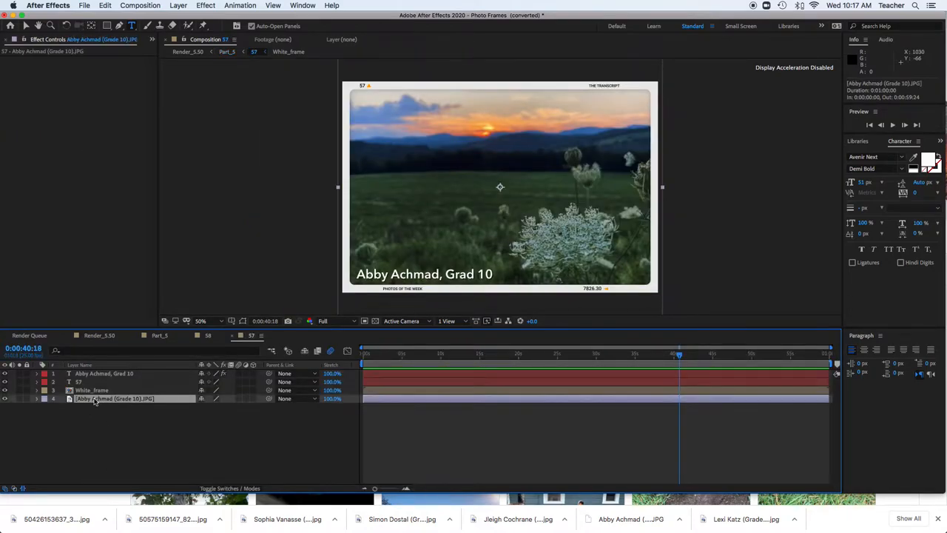
key("Delete")
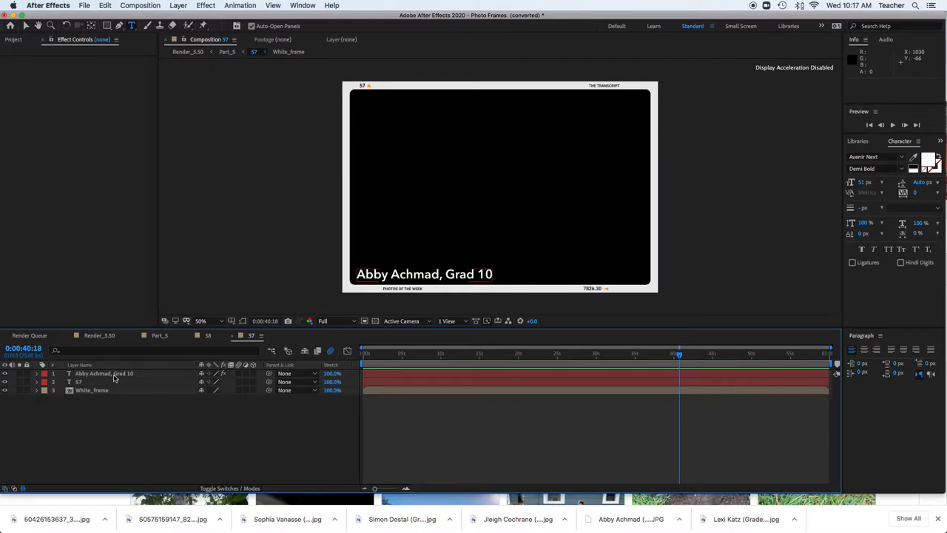
mouse_move(264, 511)
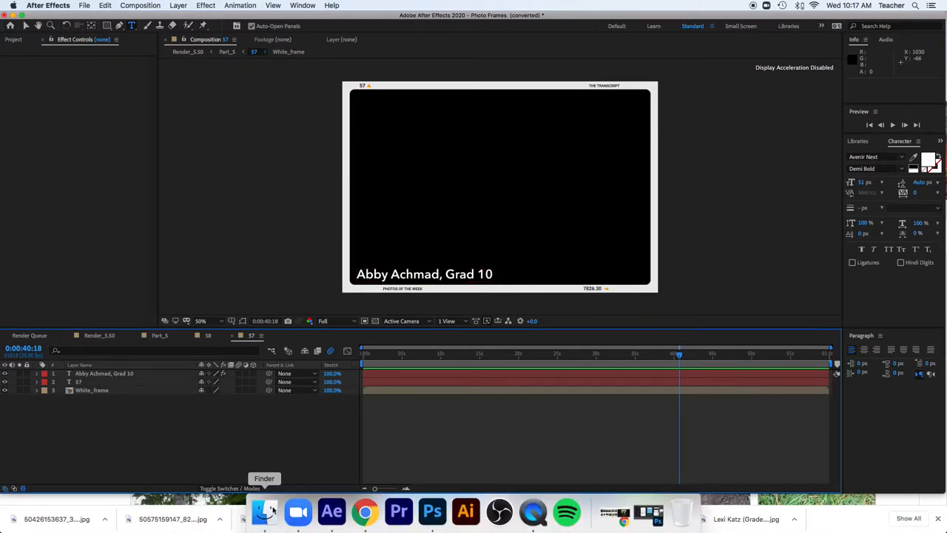
left_click(264, 511)
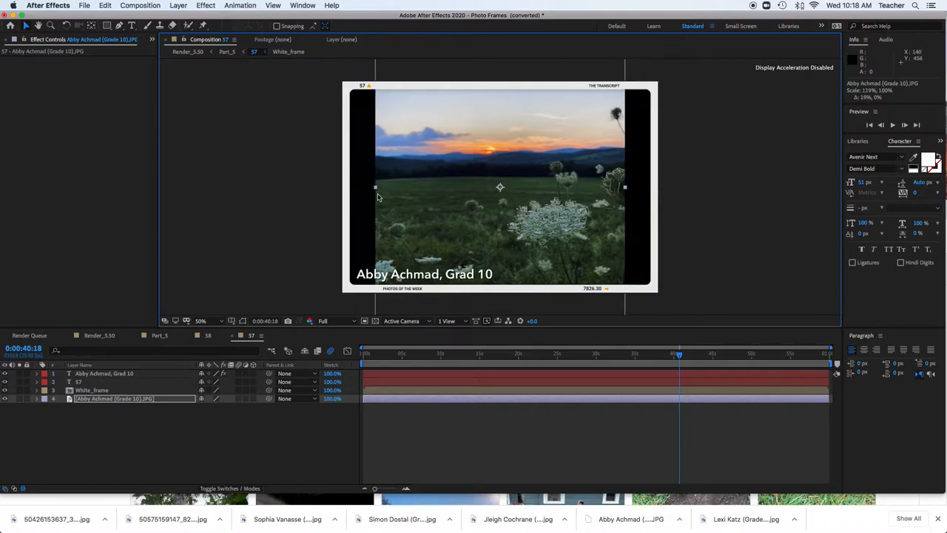
left_click_drag(375, 186, 396, 189)
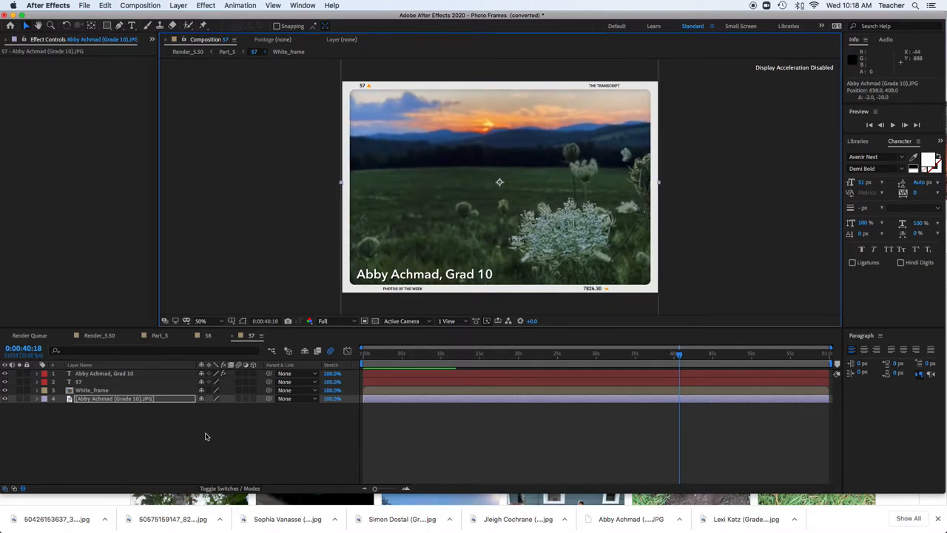
left_click(103, 374)
type("e")
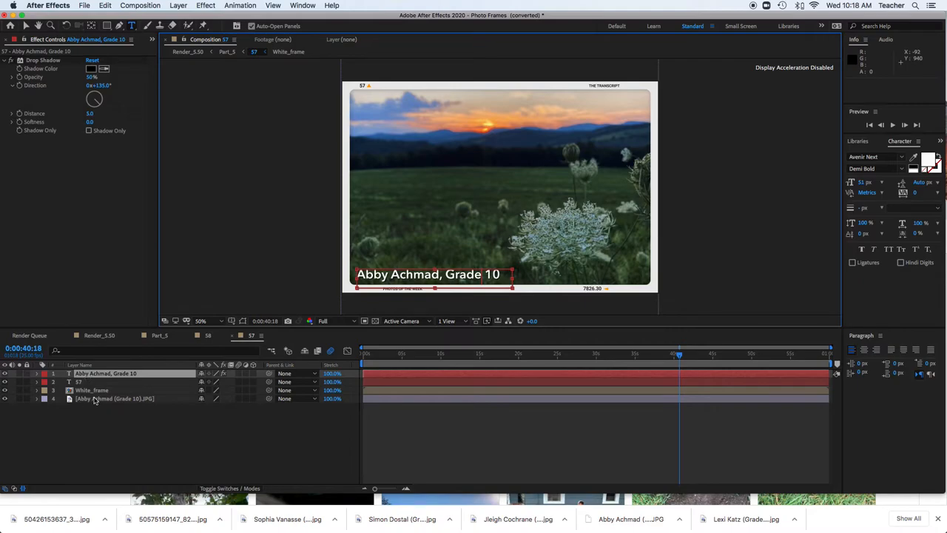
mouse_move(105, 403)
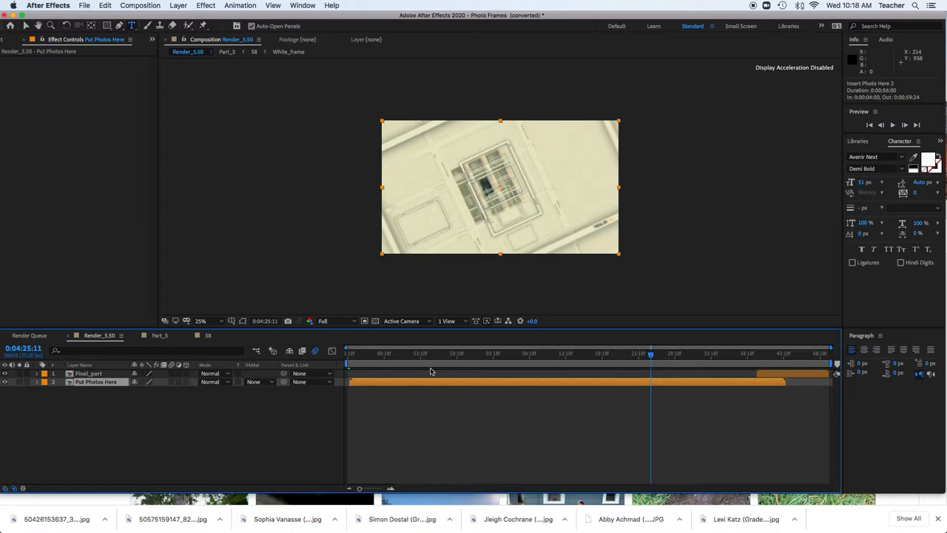
Add Render_5.50 to the render queue with Best Settings and lossless .mov output.
left_click(139, 5)
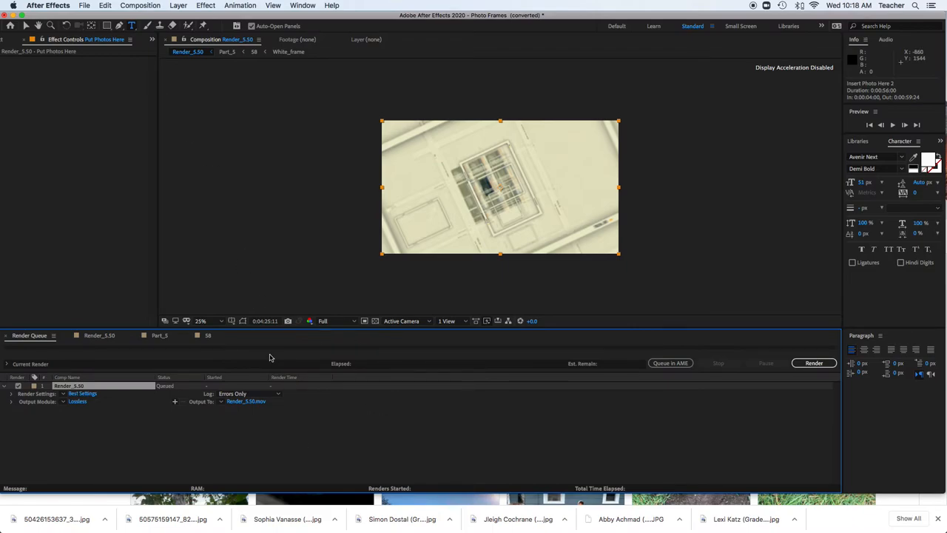
mouse_move(294, 356)
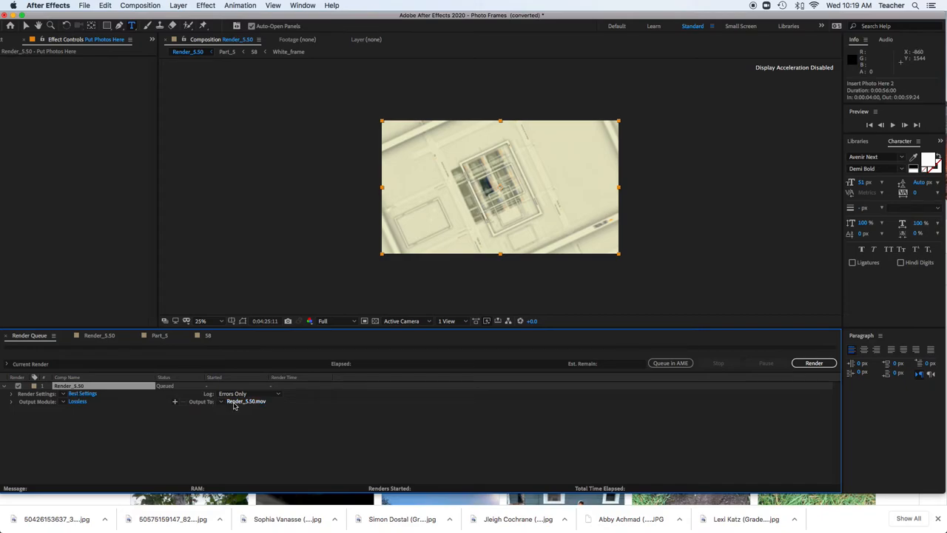
mouse_move(251, 403)
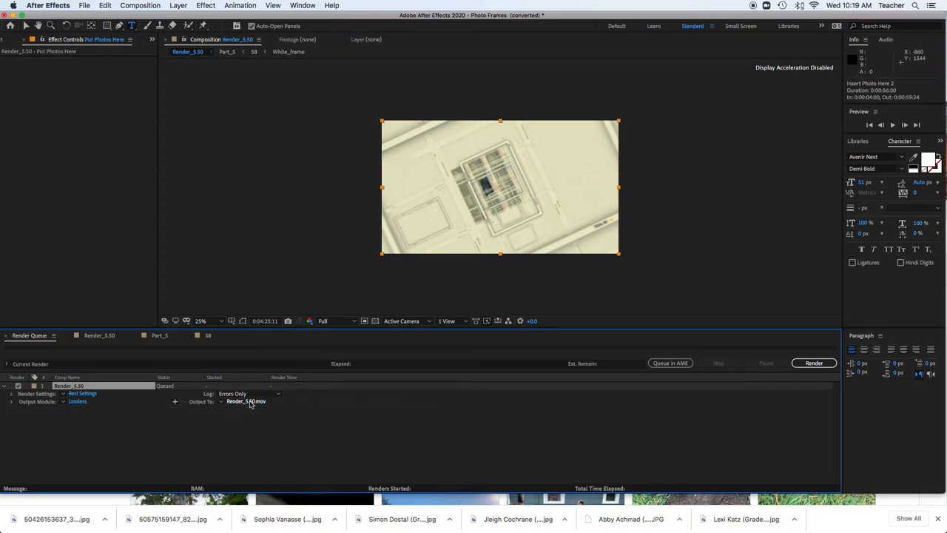
Set the render output location to NHS Technology > Photos of the Week > Week 9.
left_click(245, 401)
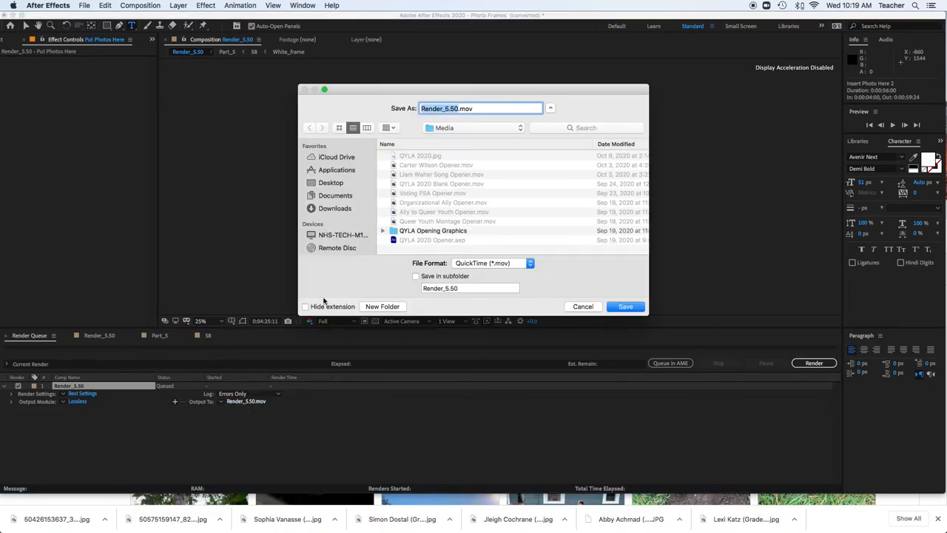
left_click(473, 127)
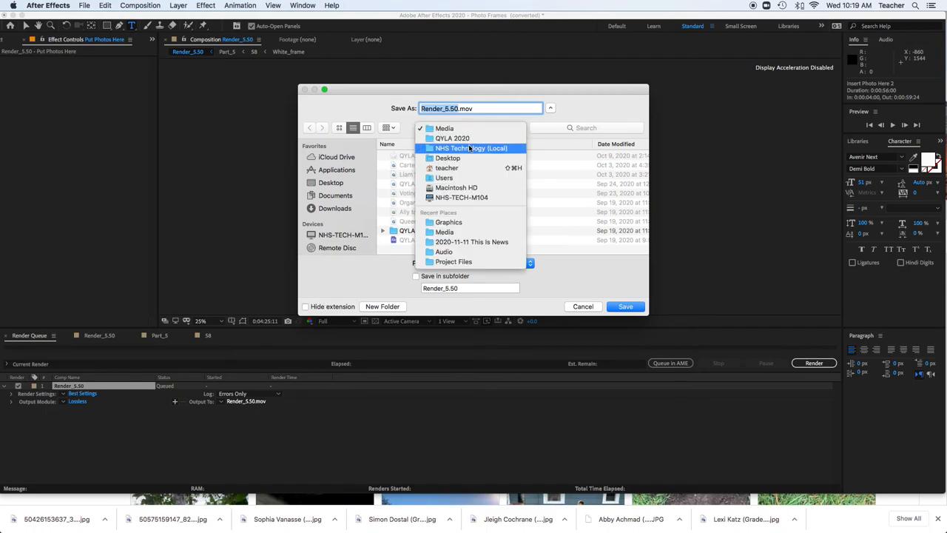
left_click(472, 147)
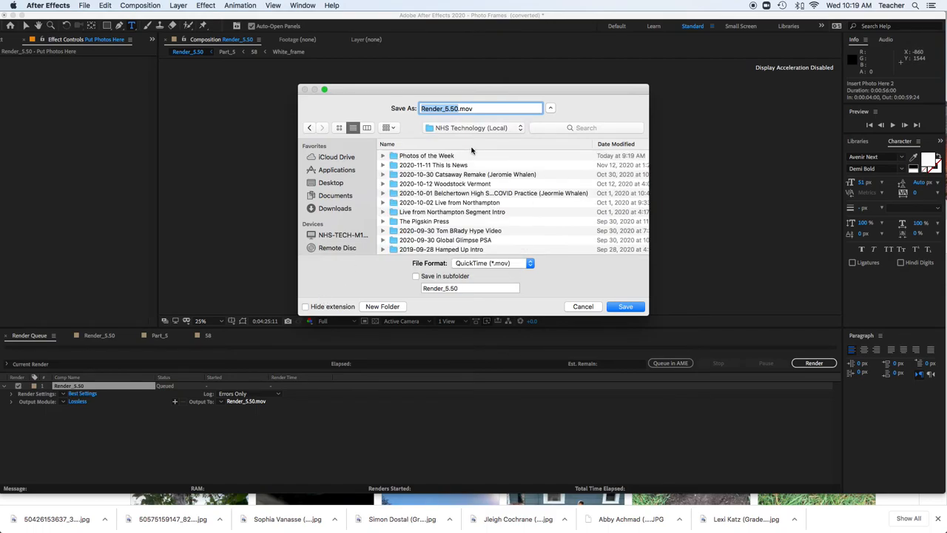
double_click(427, 156)
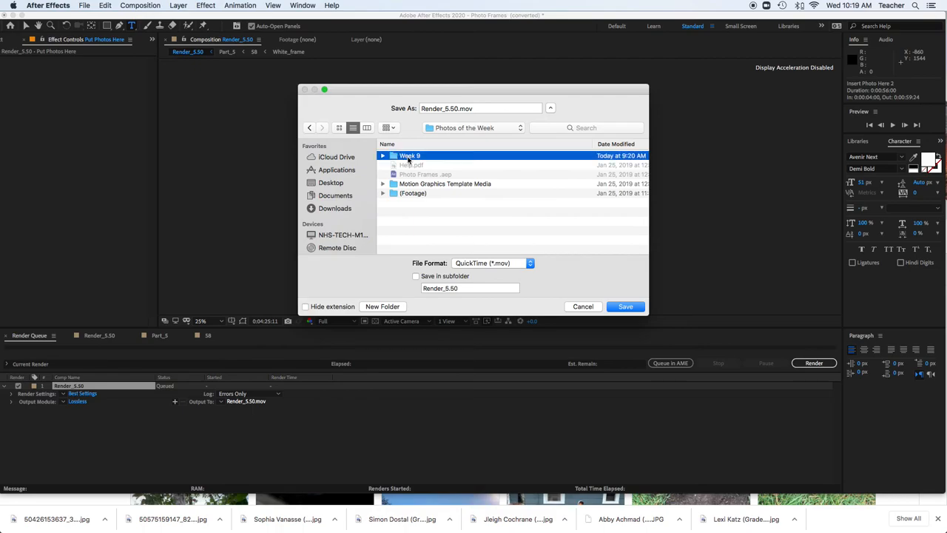
double_click(410, 155)
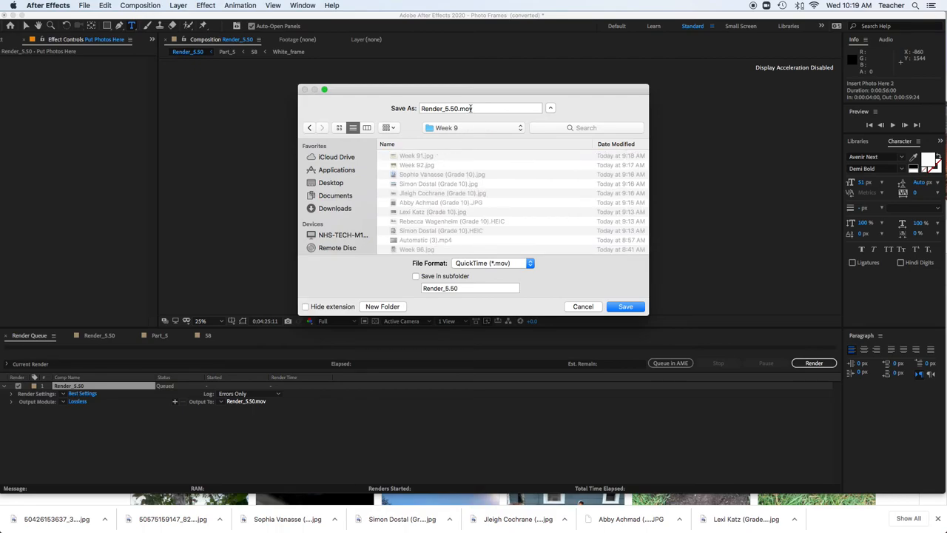
Name the output 'This Week in Photos - Week 9.mov', save, and start rendering.
left_click(479, 108)
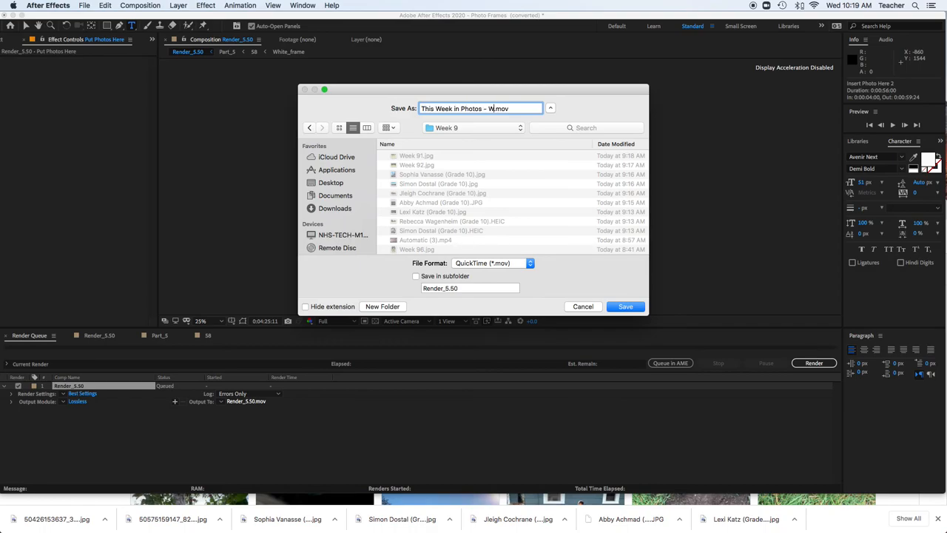
type("eek 9")
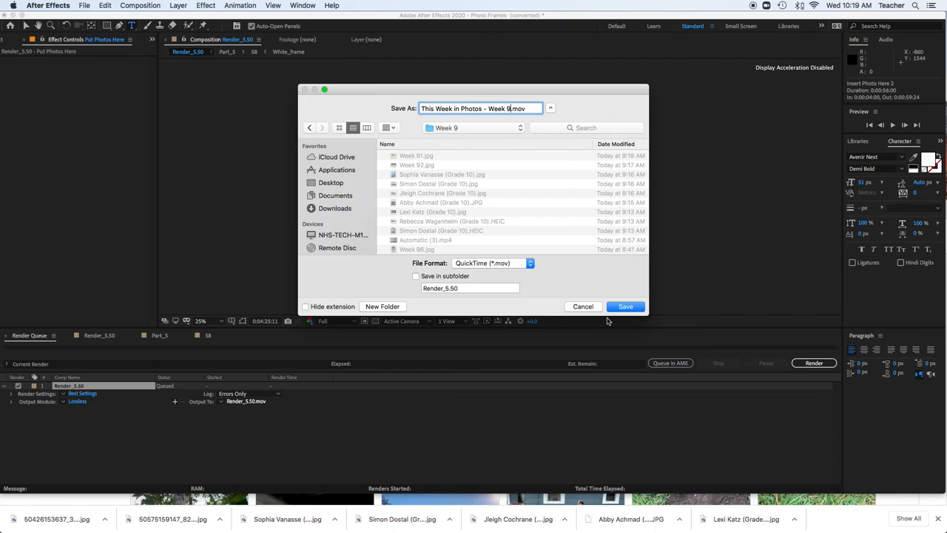
left_click(626, 306)
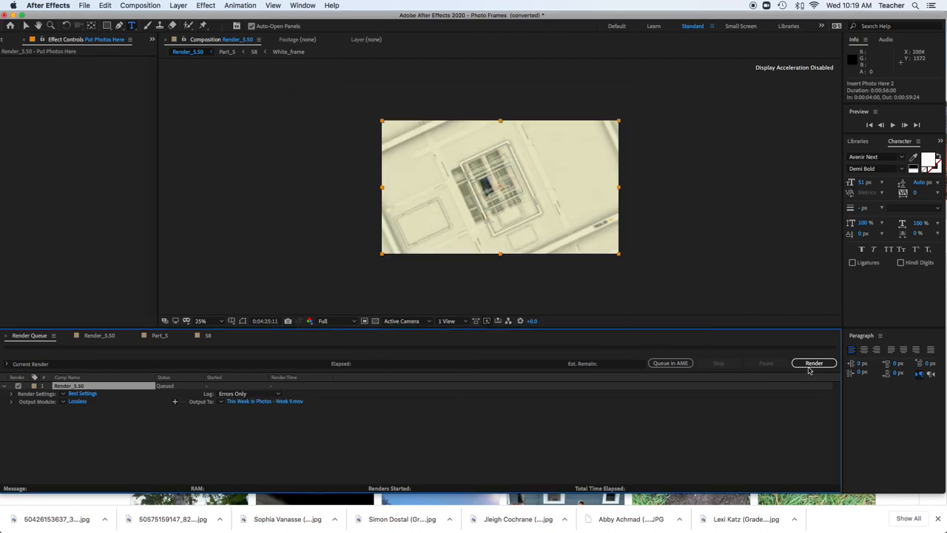
left_click(814, 362)
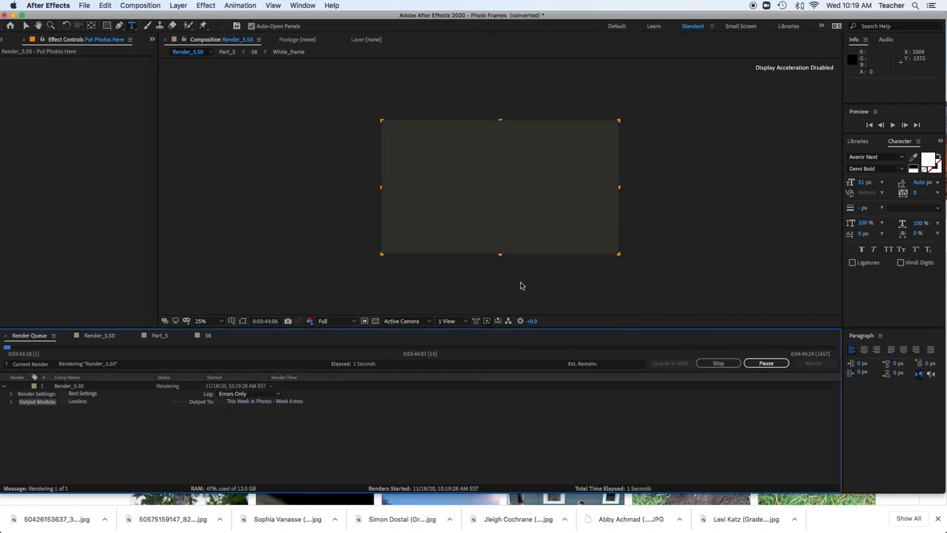